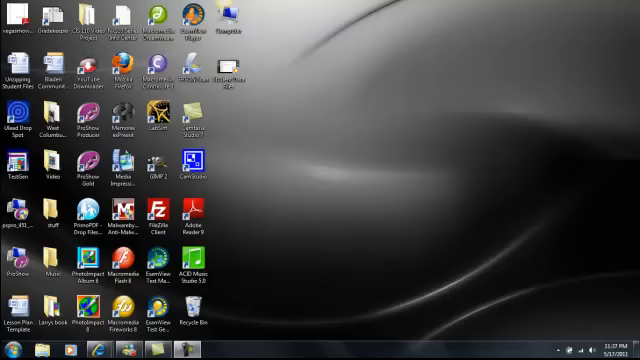
mouse_move(448, 254)
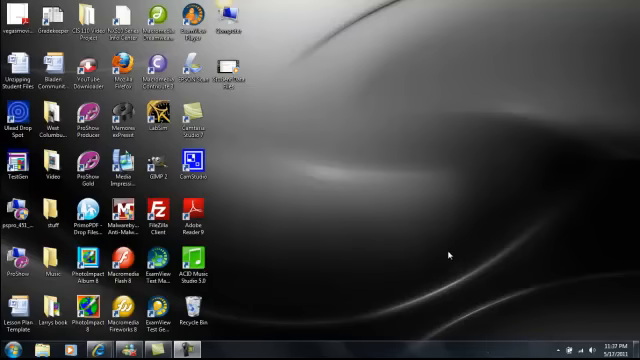
mouse_move(346, 254)
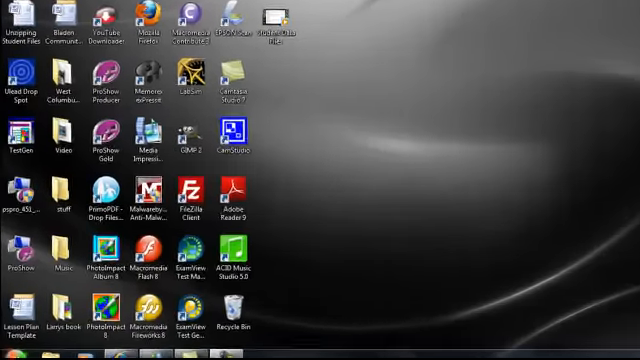
Open the Computer window from the Start menu to list the drives
left_click(16, 356)
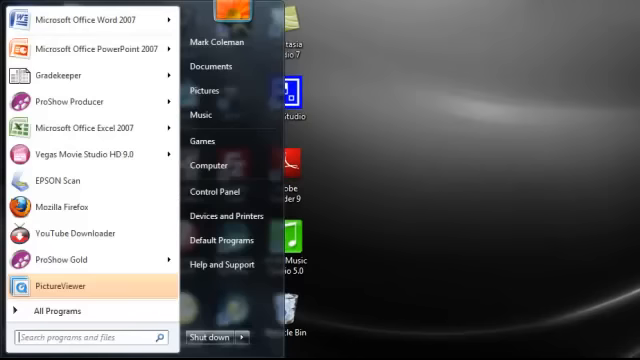
mouse_move(210, 164)
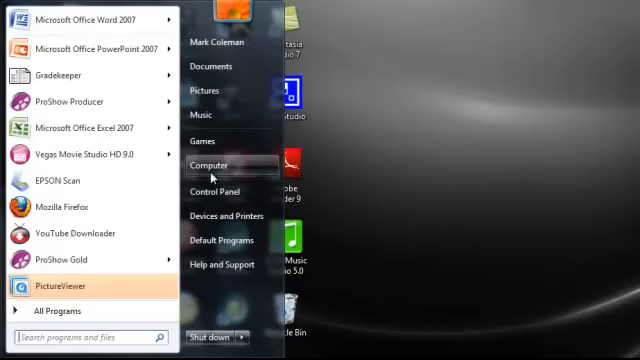
mouse_move(210, 164)
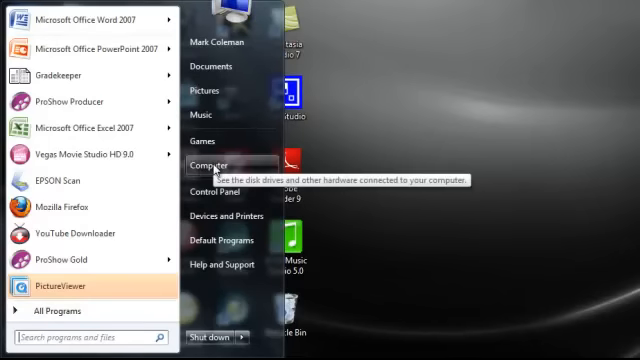
left_click(202, 164)
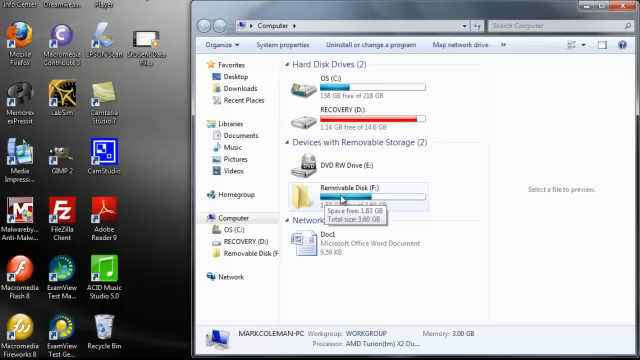
Open Removable Disk (E:) and scroll through its pictures, songs, documents and videos
double_click(344, 186)
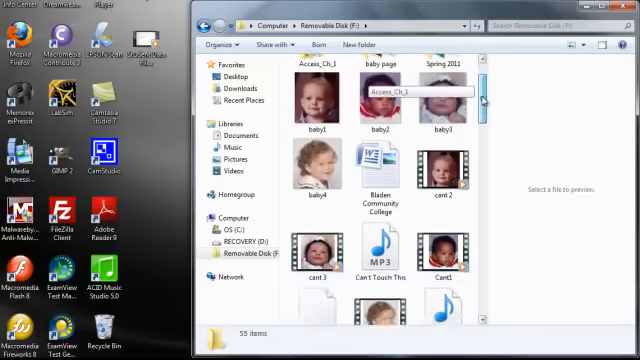
scroll("down", 3)
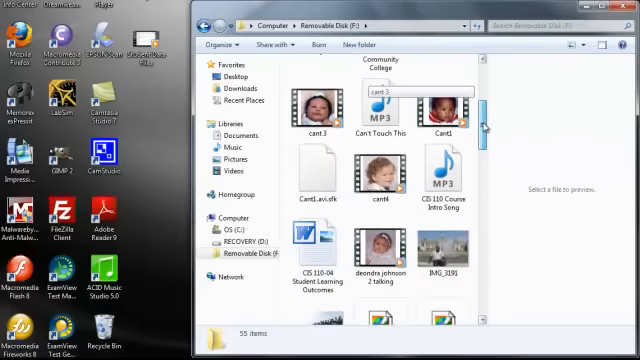
scroll("down", 3)
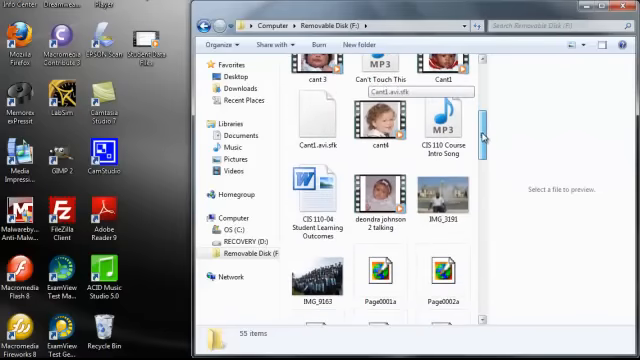
scroll("down", 3)
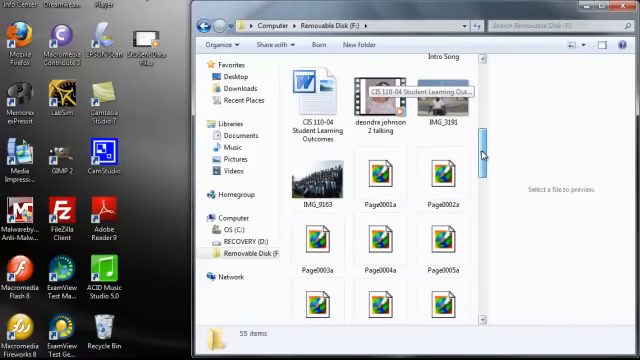
scroll("up", 3)
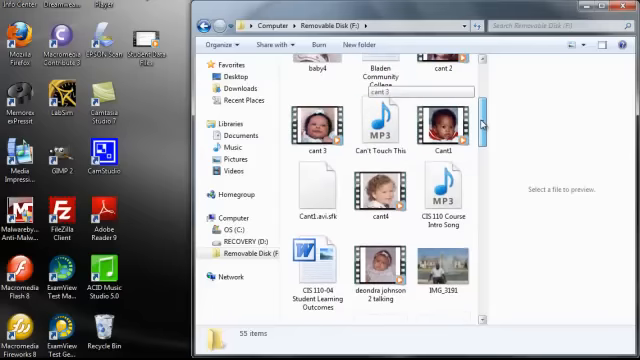
scroll("up", 3)
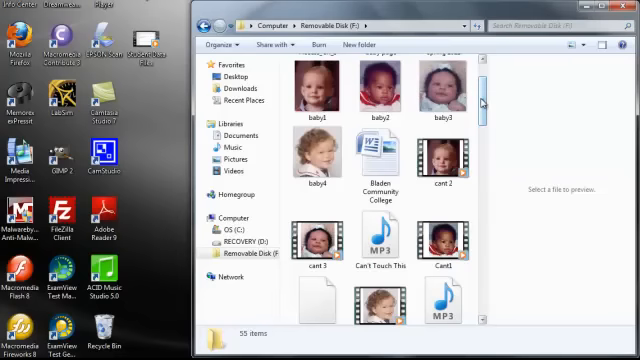
scroll("down", 3)
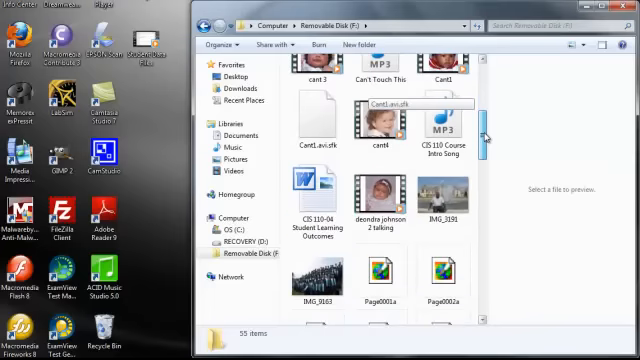
scroll("down", 3)
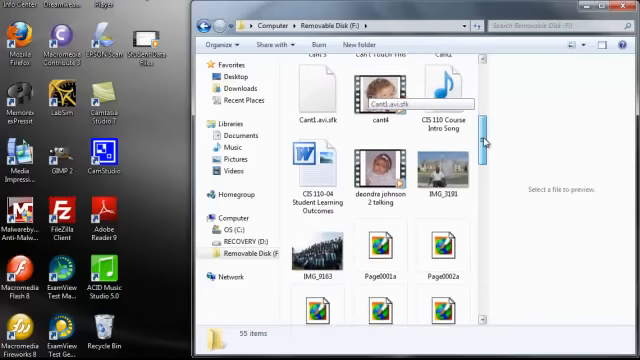
scroll("down", 3)
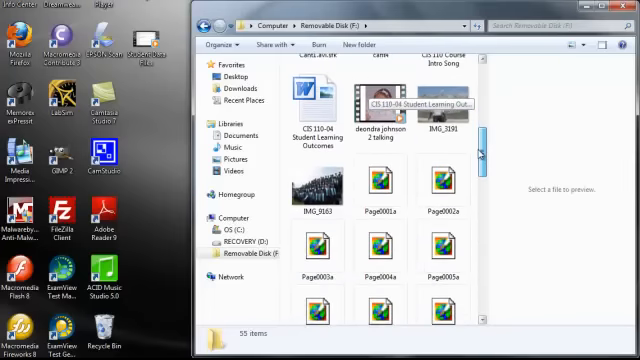
scroll("down", 3)
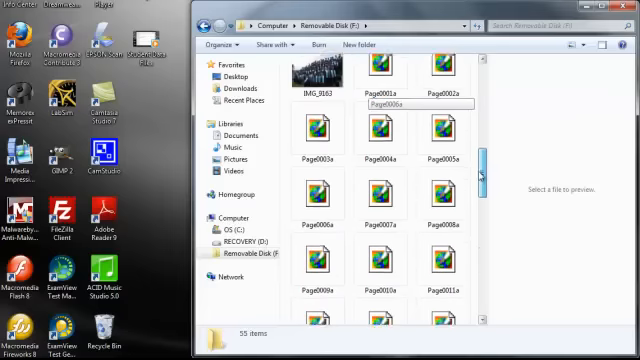
scroll("down", 3)
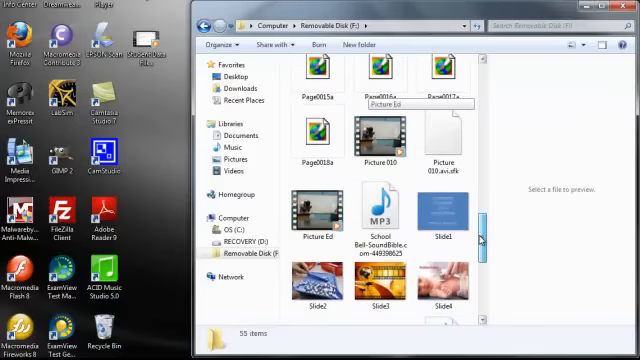
scroll("down", 3)
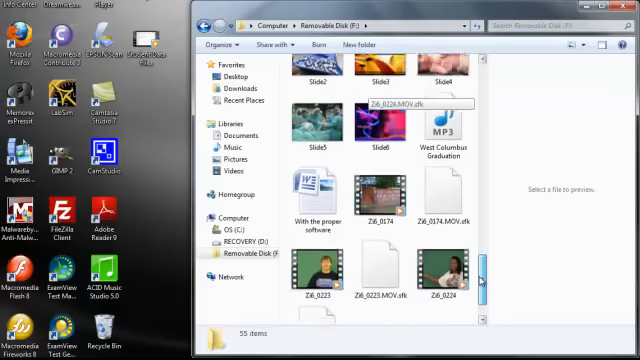
scroll("down", 3)
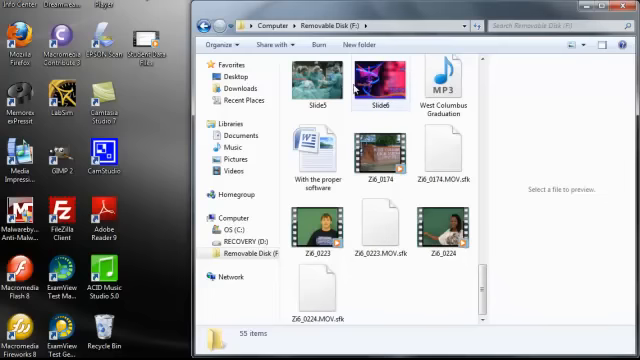
mouse_move(362, 44)
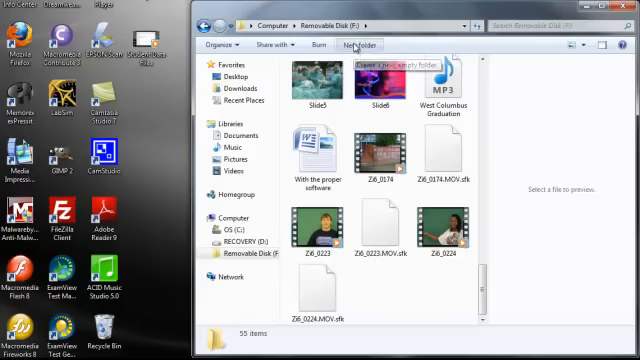
Create a new folder on the flash drive named 'West Columbus High School Graduation'
left_click(412, 44)
type("W")
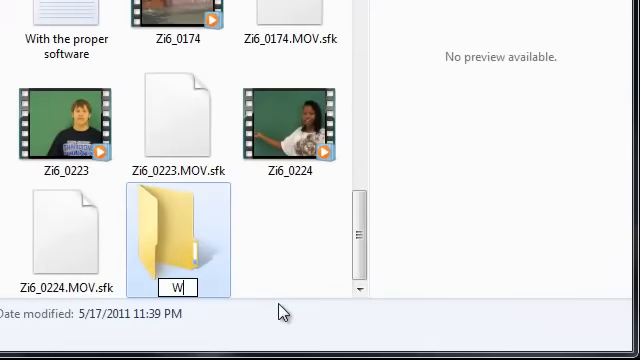
type("est Columbus High S")
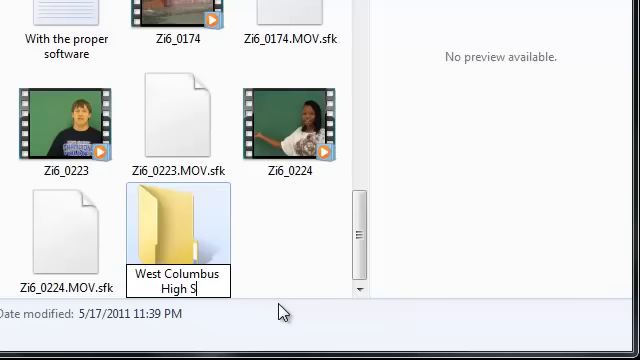
type("chool G")
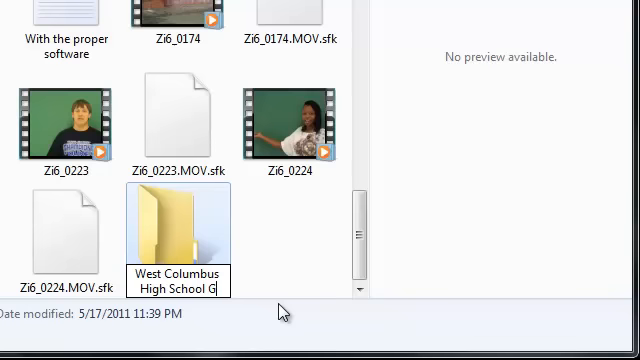
type("raduc")
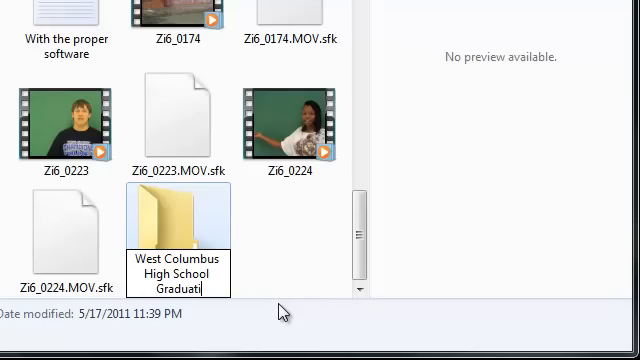
type("on")
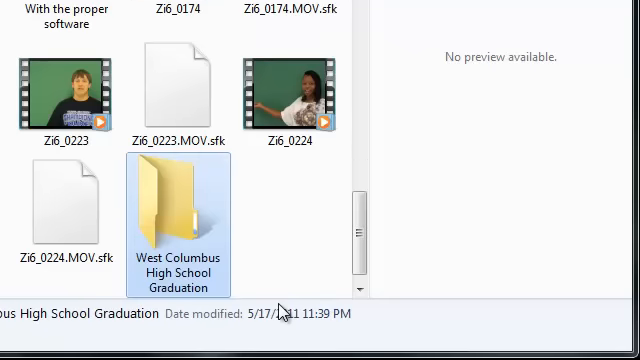
mouse_move(196, 224)
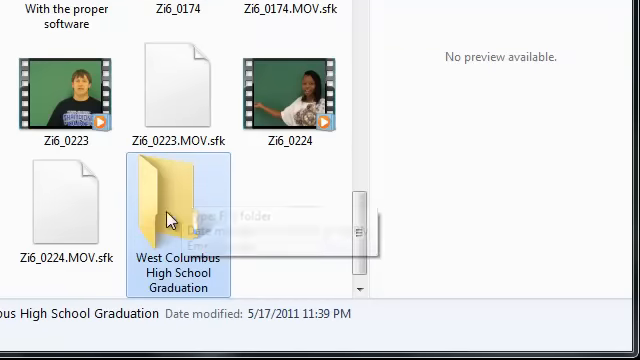
mouse_move(284, 232)
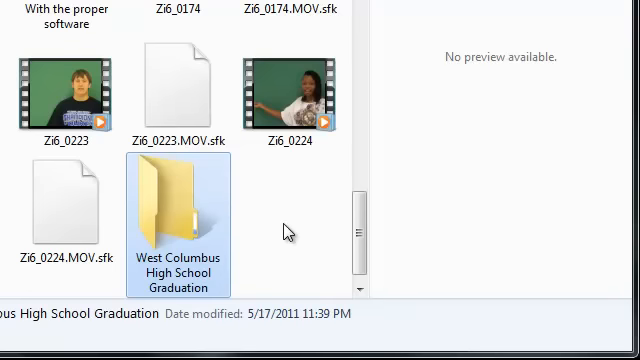
mouse_move(204, 210)
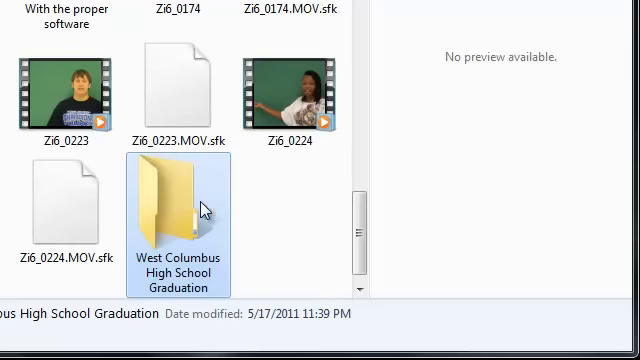
mouse_move(164, 204)
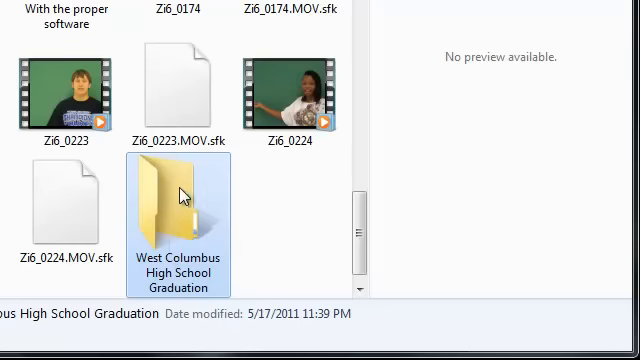
mouse_move(164, 190)
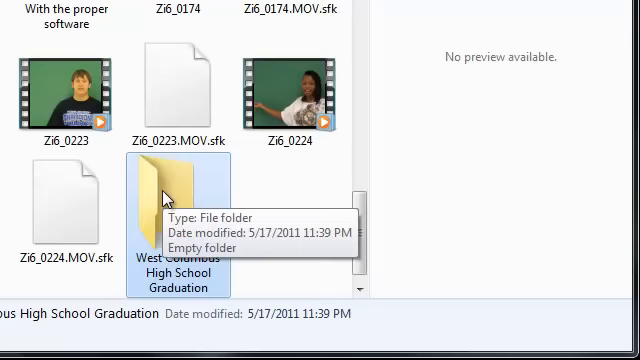
Open the graduation folder and create a 'Pictures' subfolder inside it
double_click(176, 216)
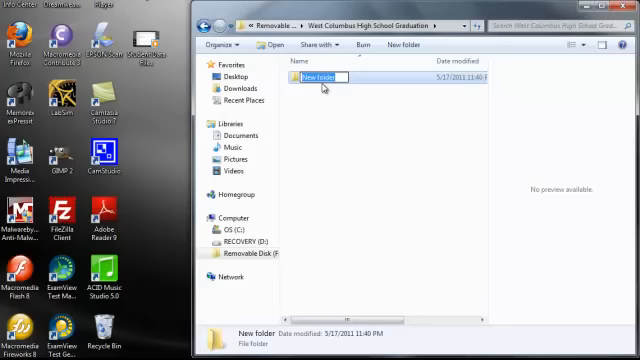
type("Pictures")
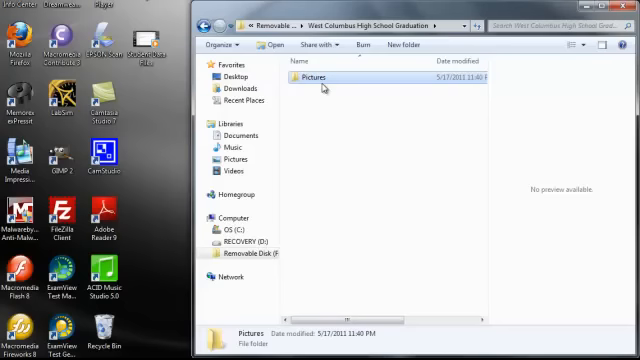
mouse_move(300, 100)
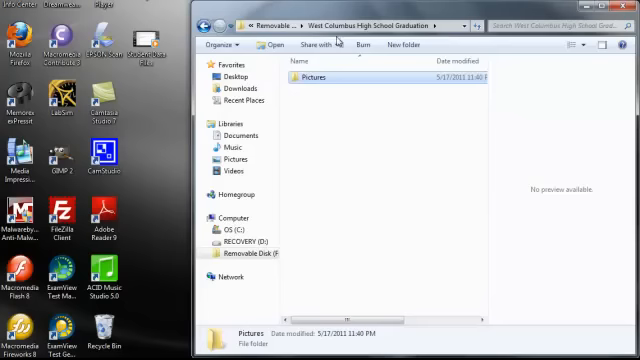
mouse_move(404, 44)
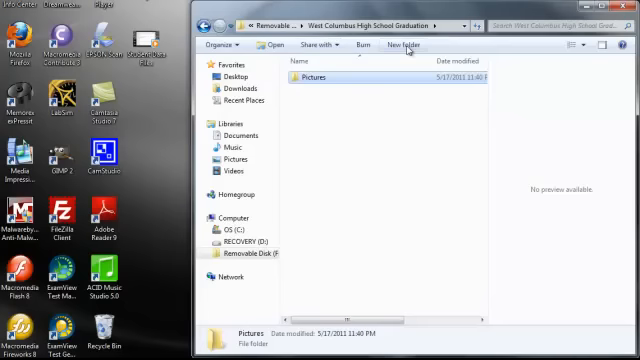
Create a second subfolder and rename it 'Music for Graduation'
left_click(404, 44)
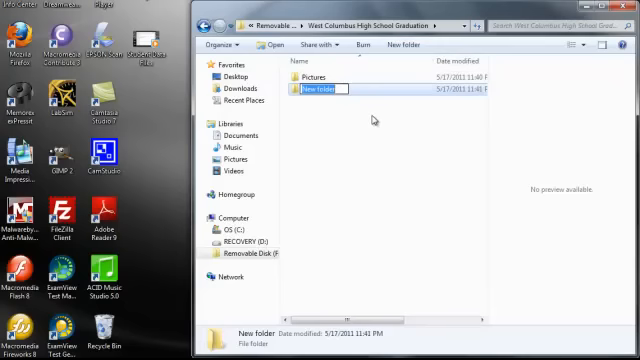
type("Music G")
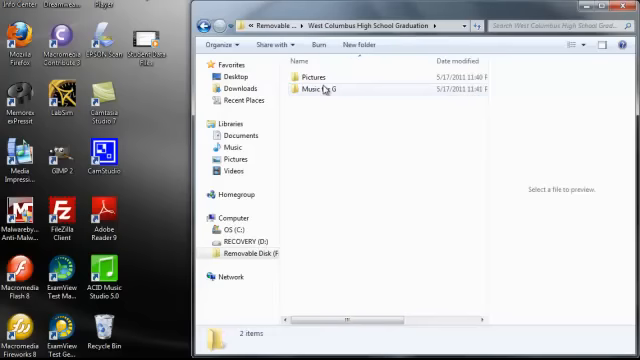
right_click(320, 88)
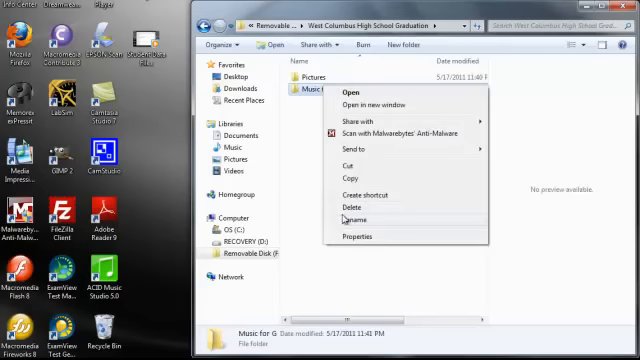
left_click(356, 218)
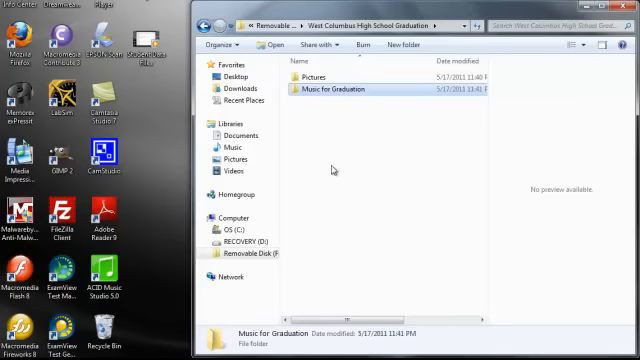
left_click(330, 136)
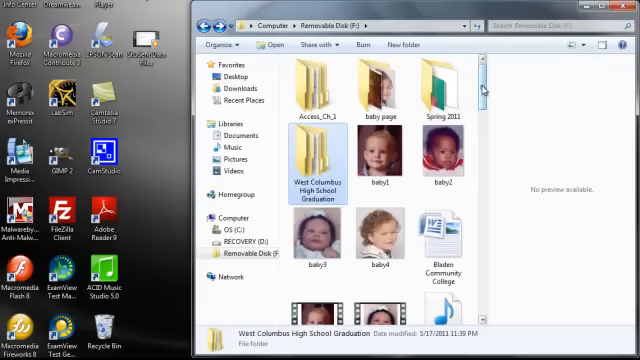
scroll("down", 3)
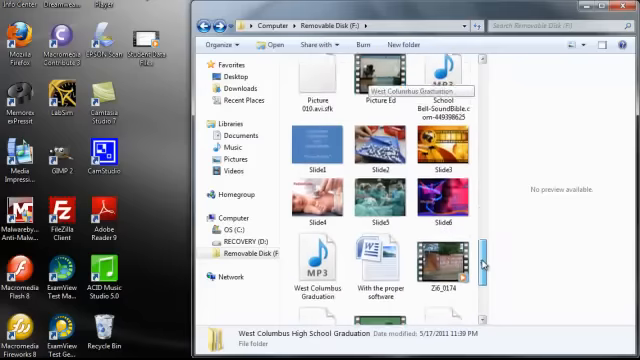
scroll("up", 3)
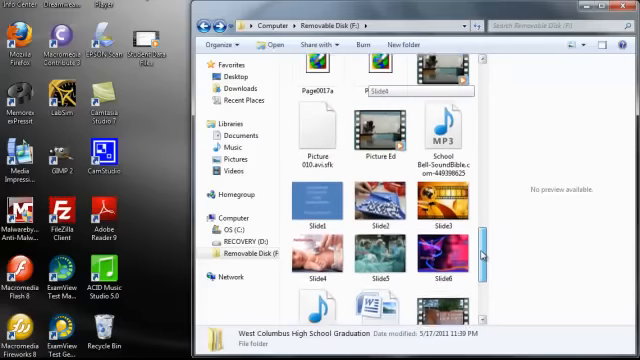
scroll("down", 3)
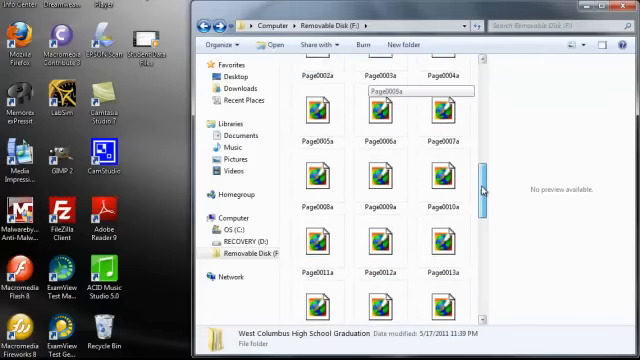
scroll("up", 3)
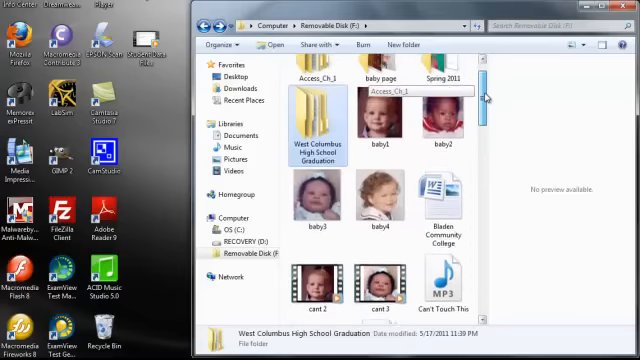
scroll("up", 3)
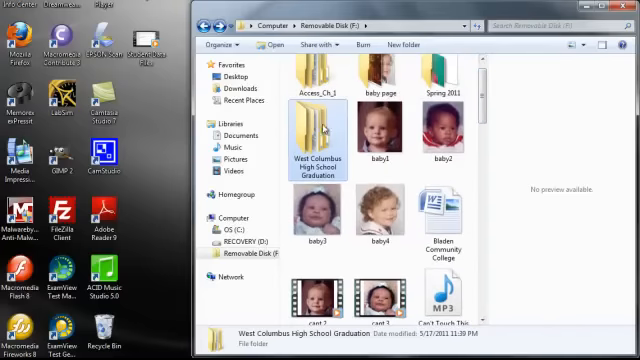
mouse_move(318, 144)
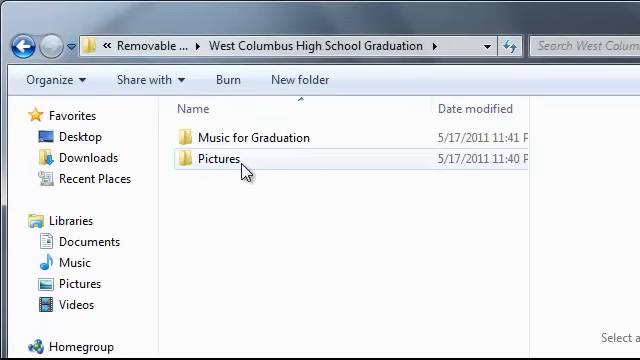
mouse_move(18, 46)
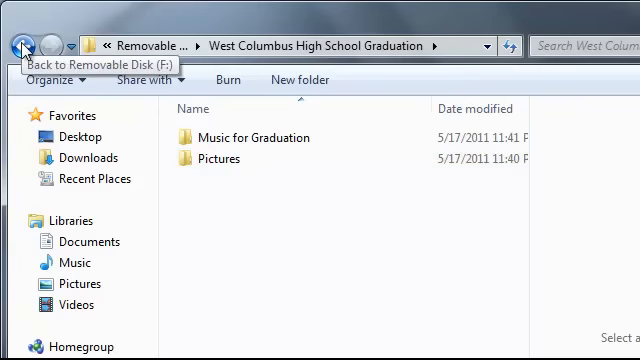